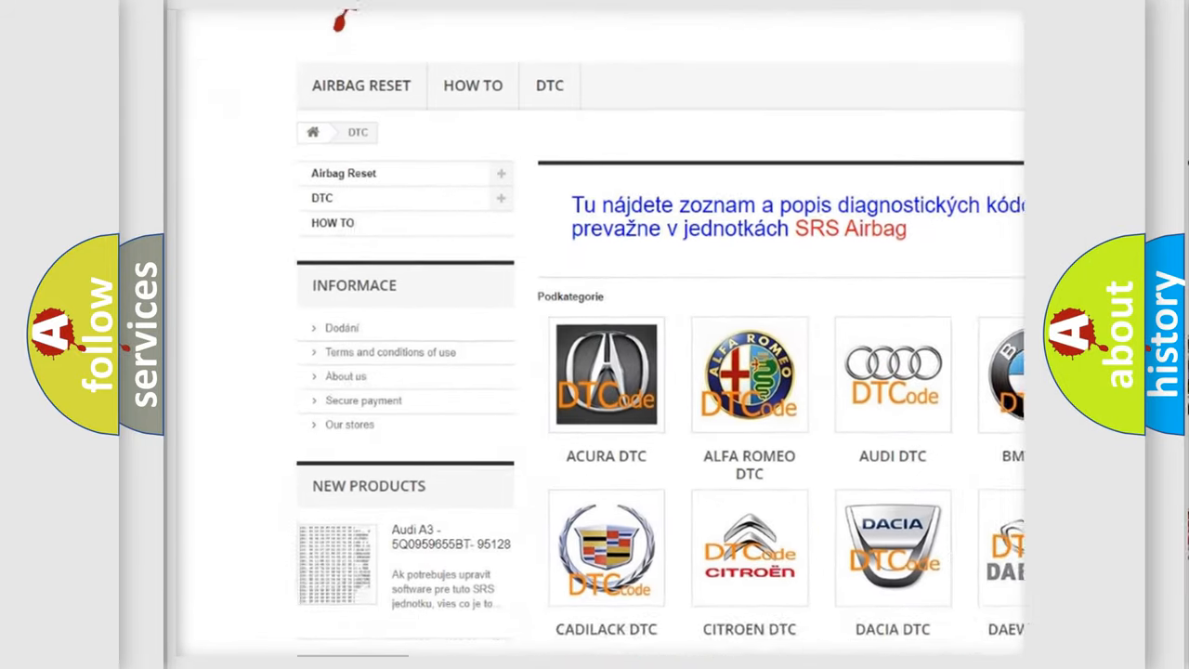
scroll("down", 3)
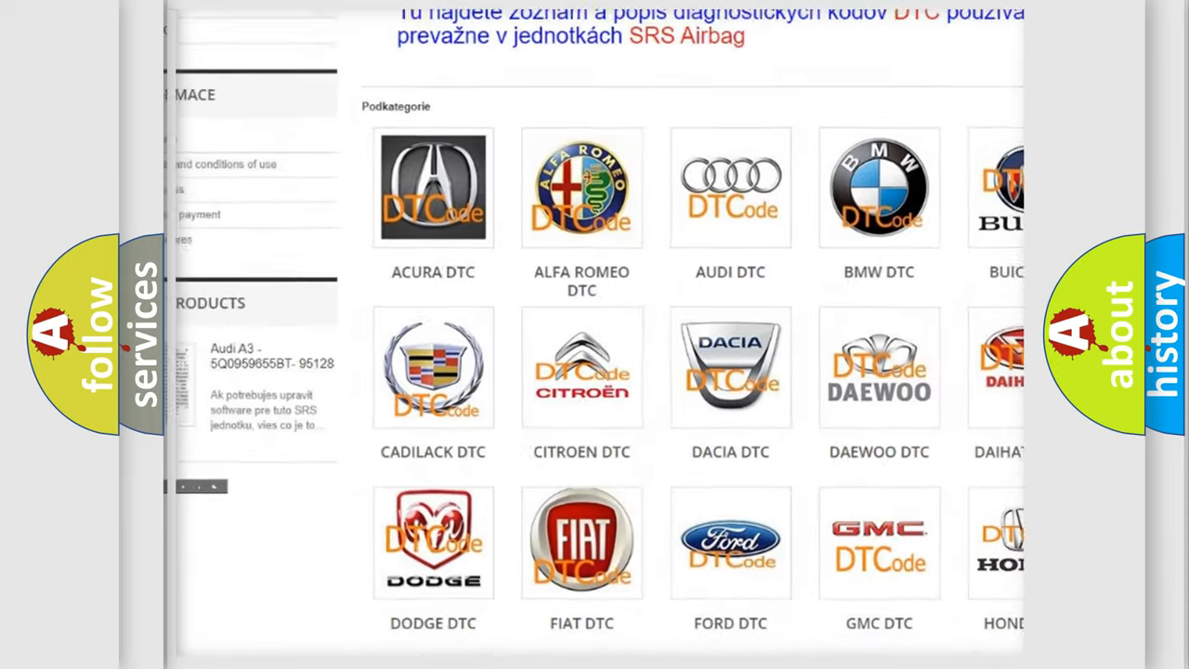
scroll("down", 3)
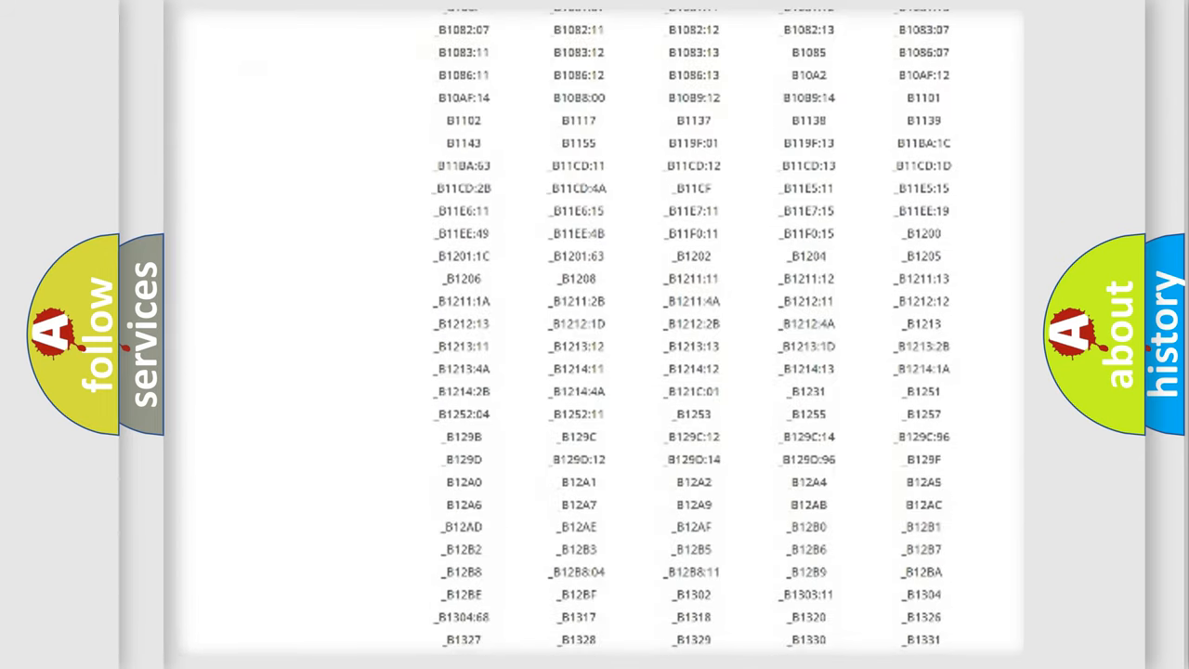
scroll("down", 3)
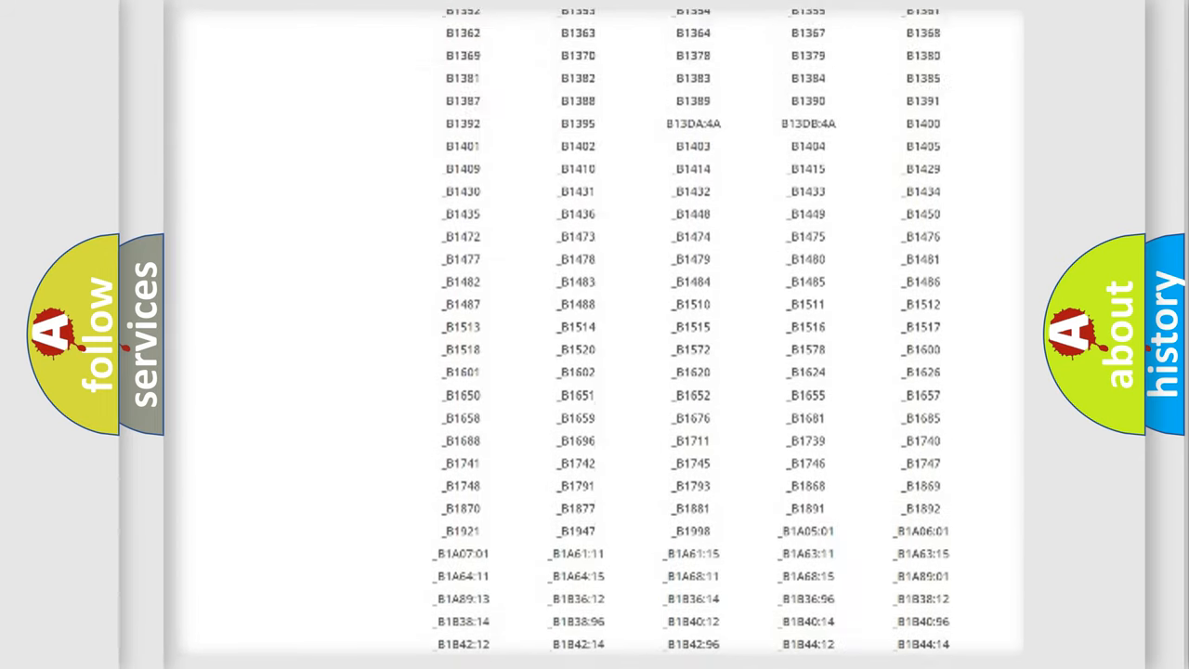